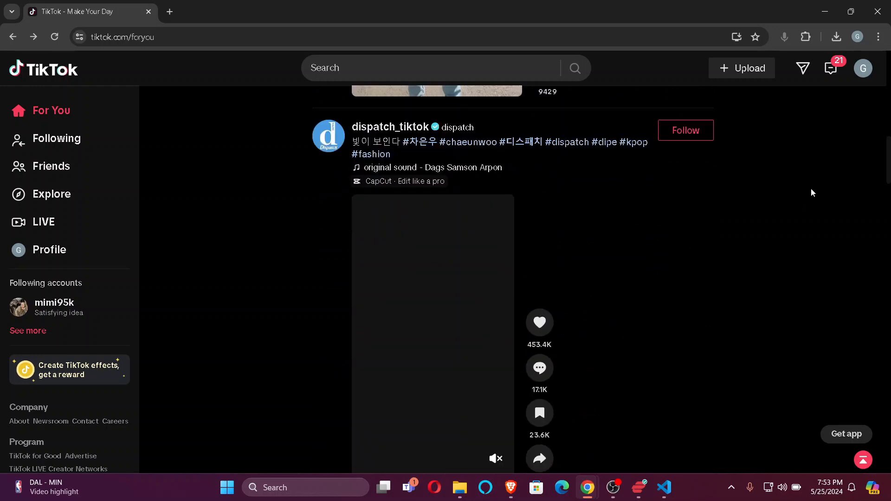
mouse_move(815, 192)
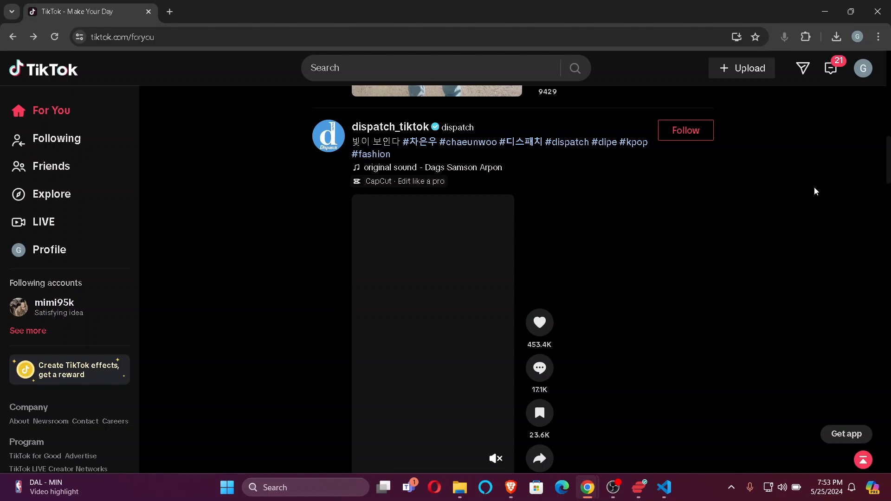
mouse_move(818, 190)
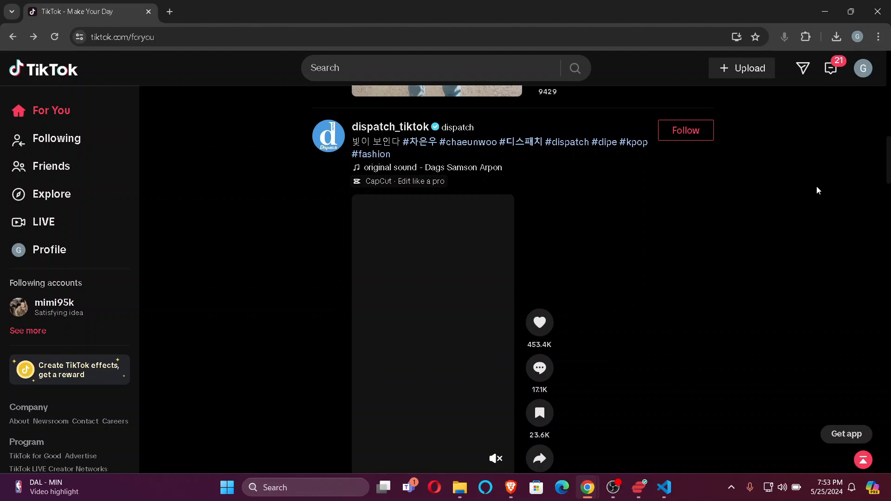
From the For You feed, use the profile avatar menu to reach the account Settings page
scroll("down", 3)
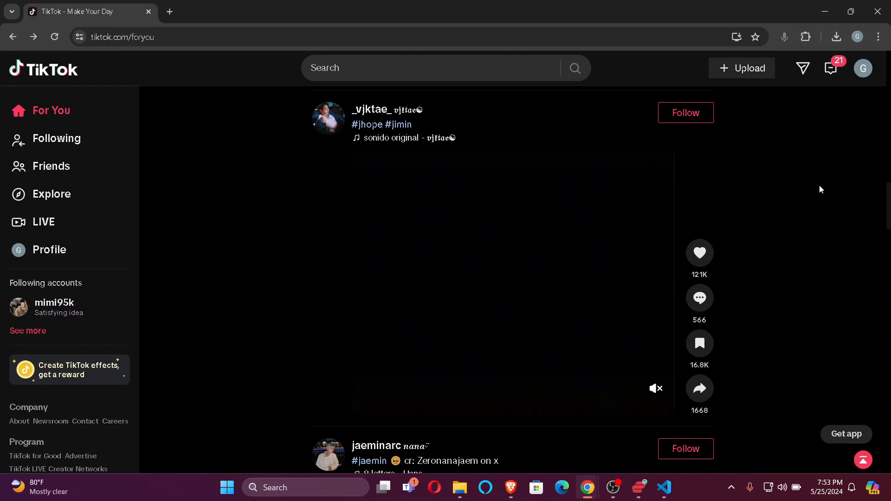
left_click(862, 68)
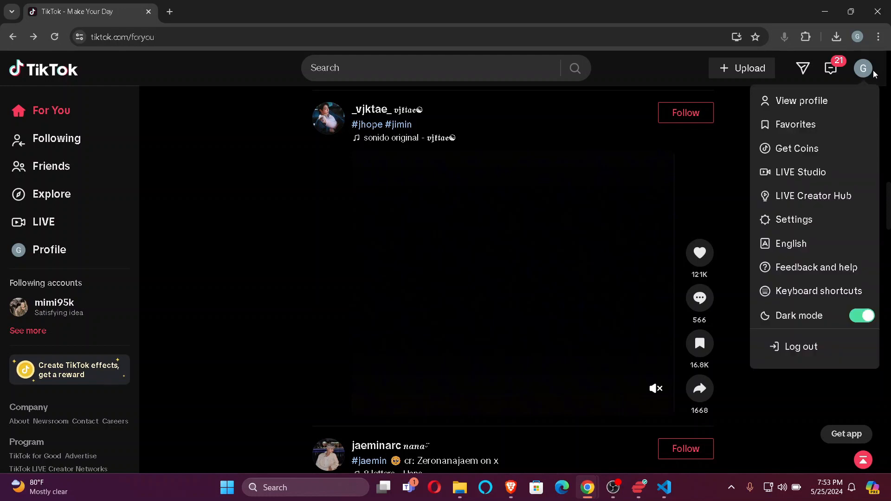
left_click(795, 219)
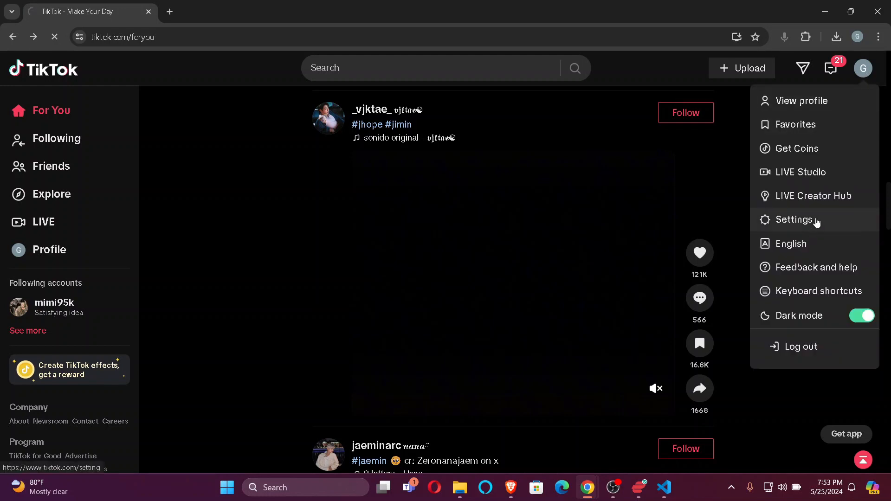
left_click(793, 220)
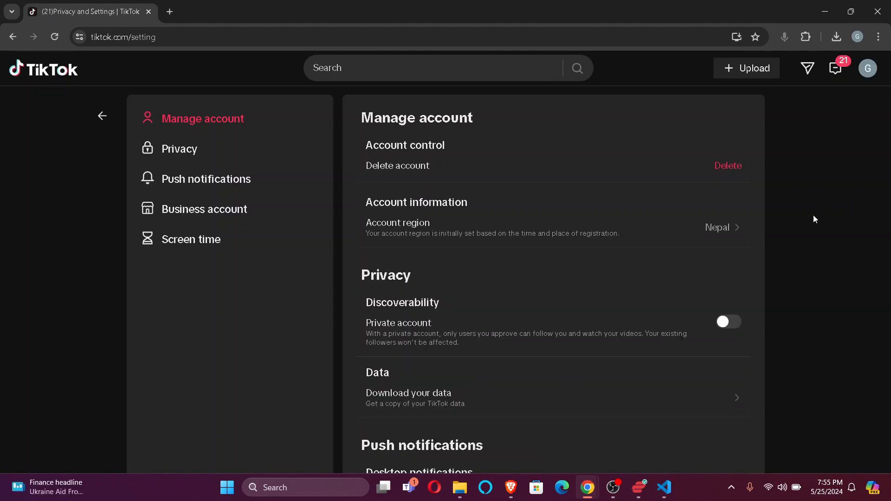
mouse_move(246, 119)
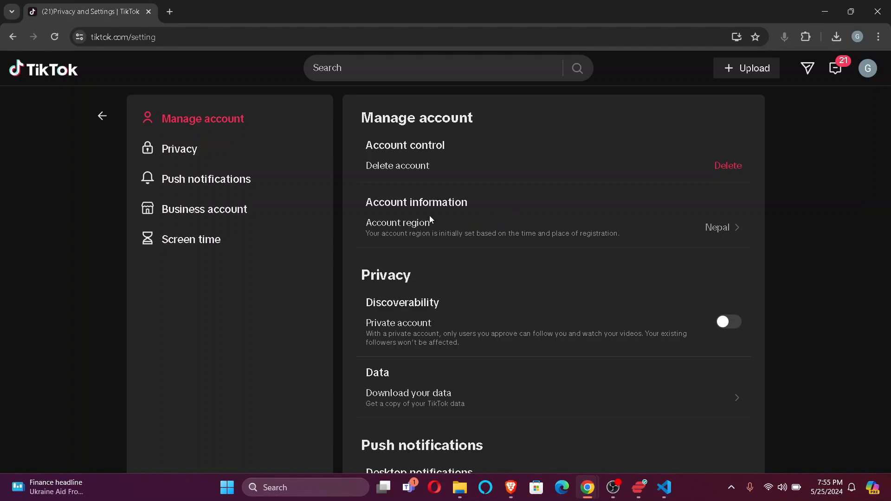
mouse_move(426, 228)
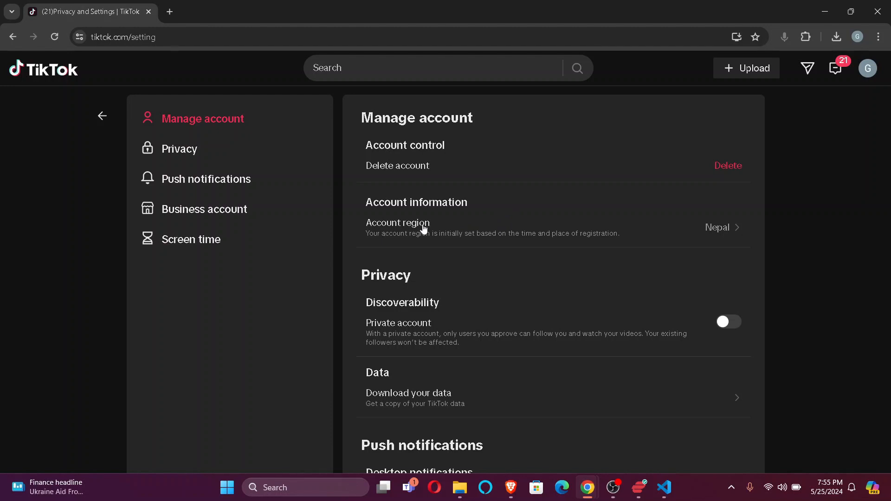
mouse_move(742, 244)
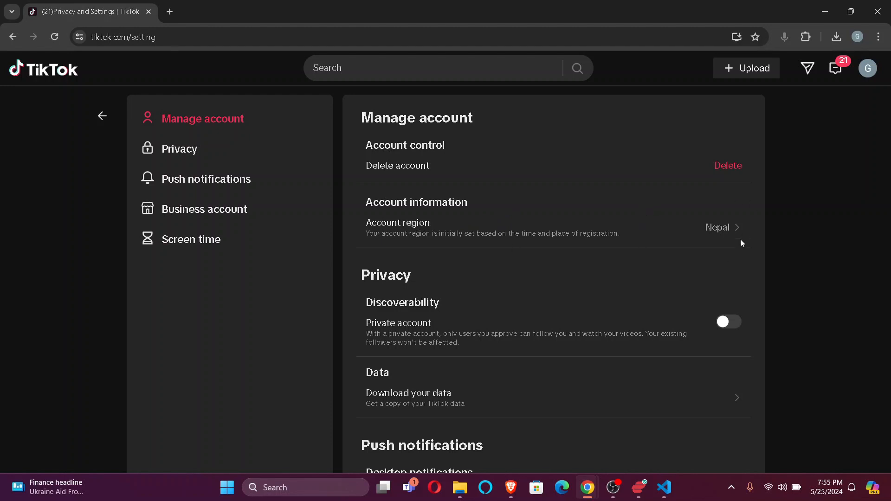
mouse_move(718, 228)
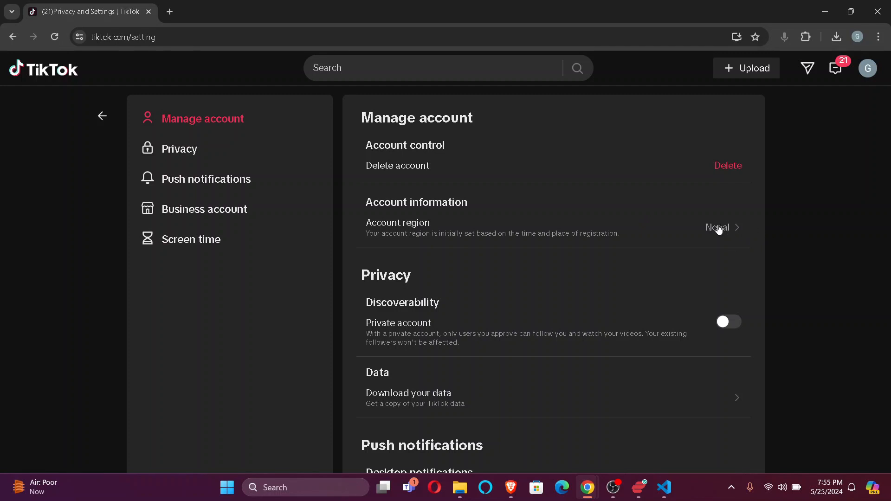
mouse_move(444, 176)
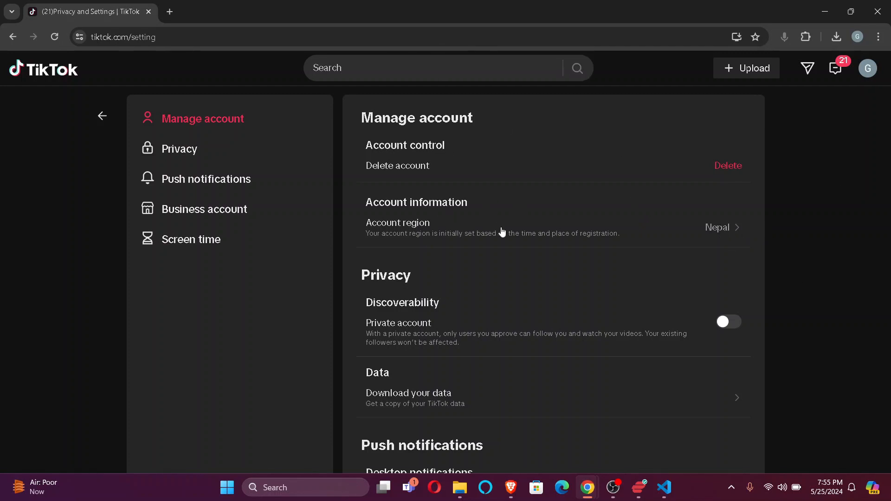
mouse_move(743, 252)
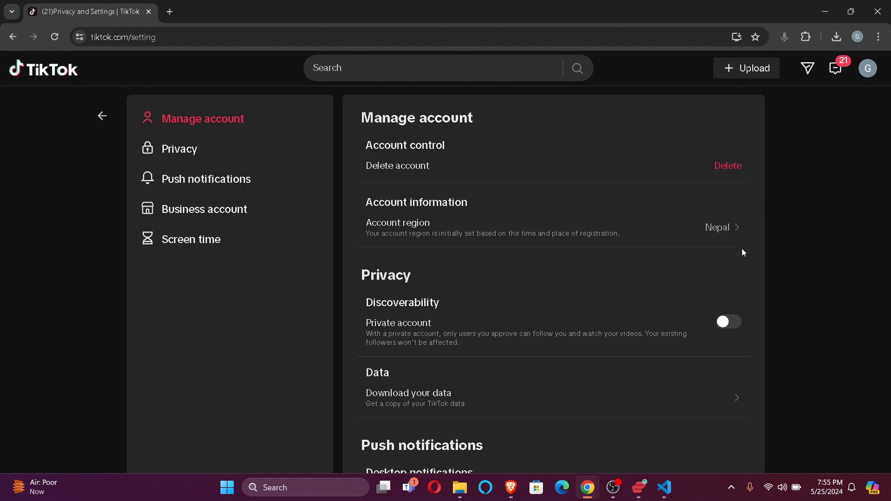
mouse_move(737, 242)
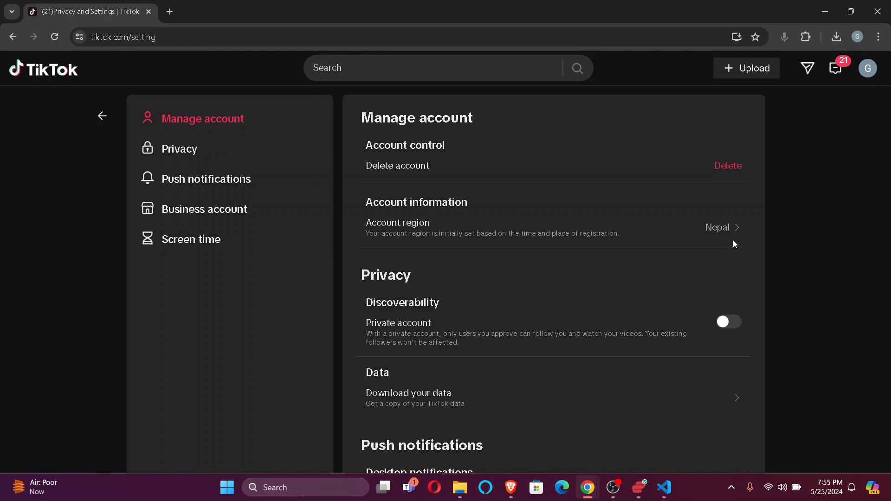
mouse_move(728, 249)
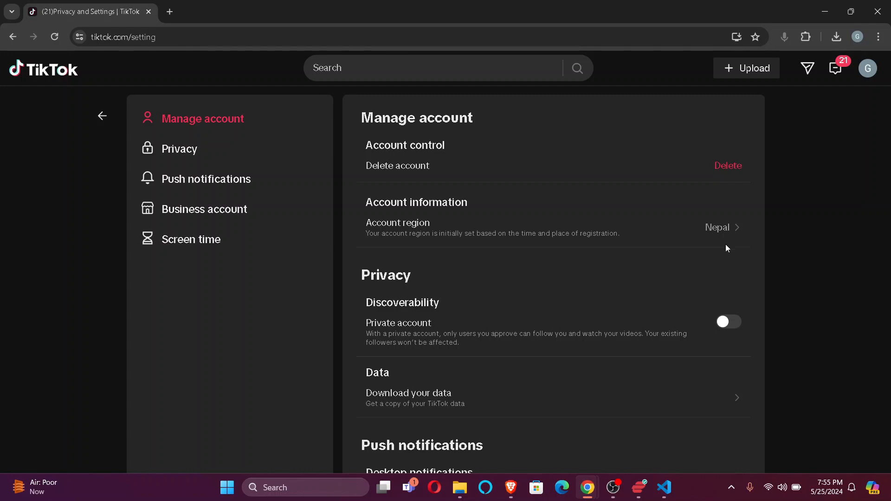
mouse_move(735, 247)
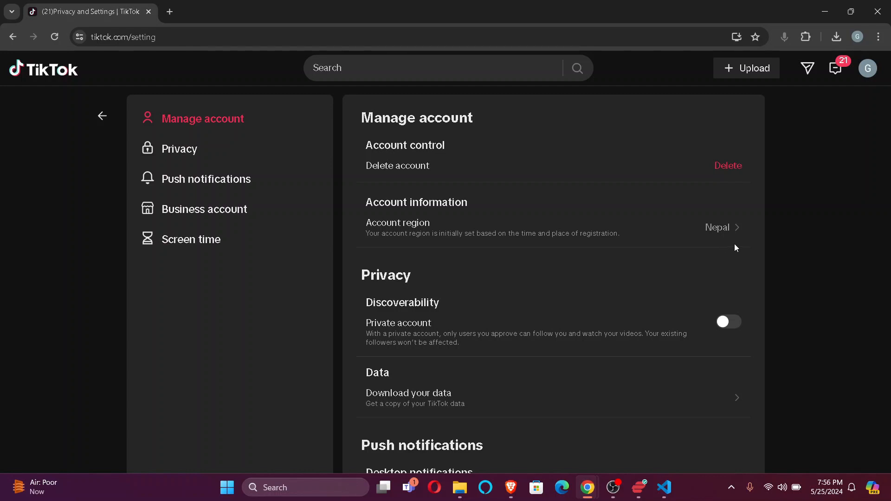
mouse_move(744, 244)
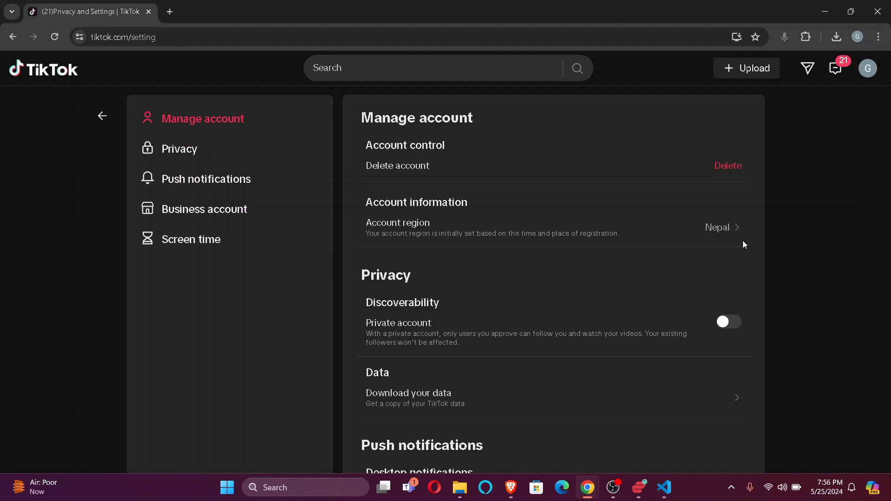
mouse_move(764, 229)
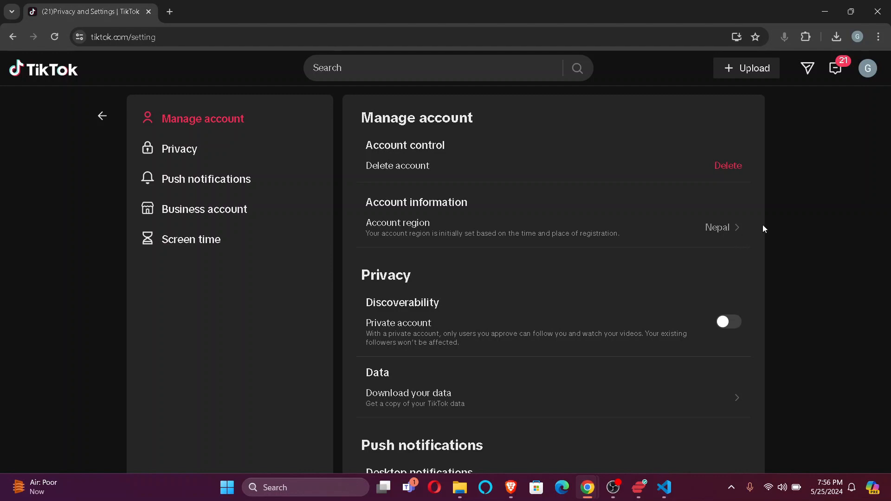